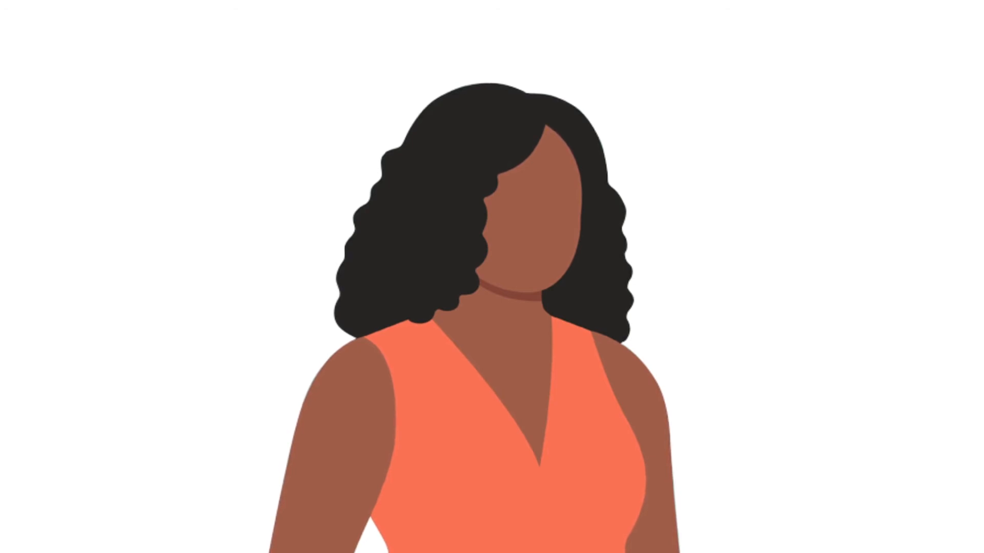
click(547, 263)
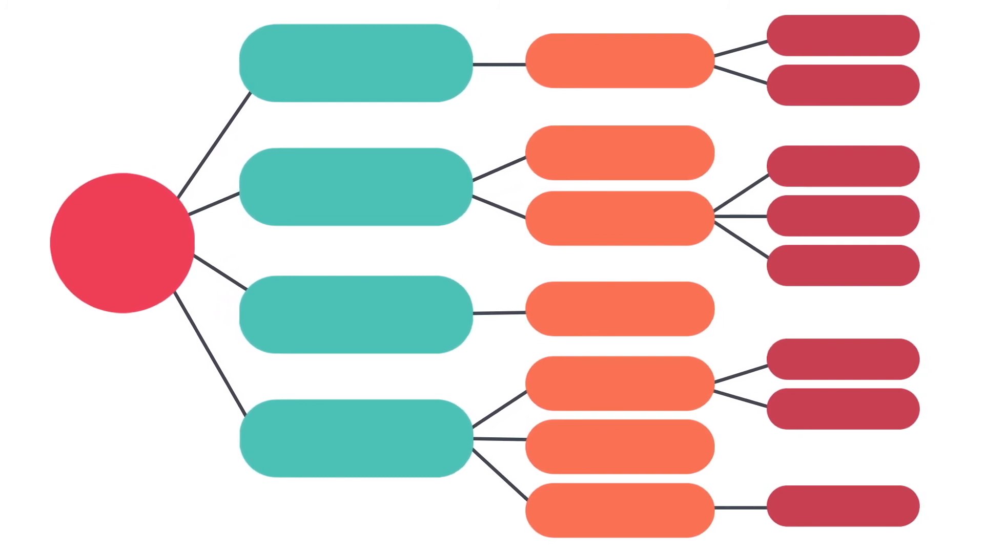
scroll(right, 3)
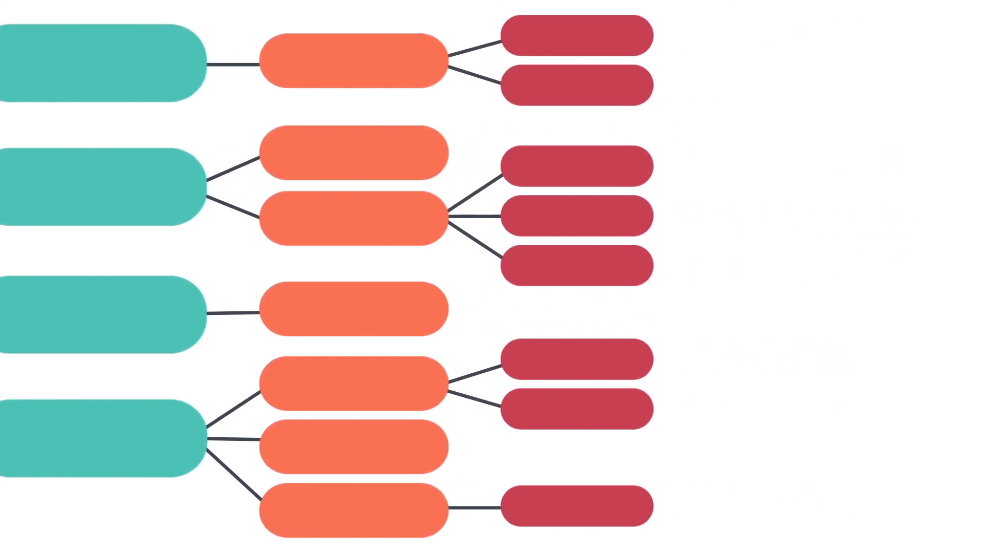